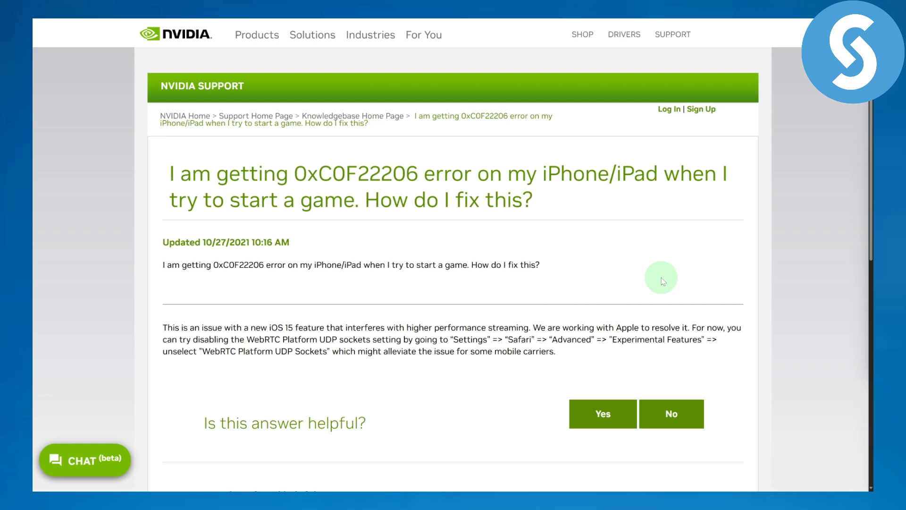
Highlight error code 0xC0F22206 in the title, then the 'Settings => Safari' path in the answer
double_click(300, 175)
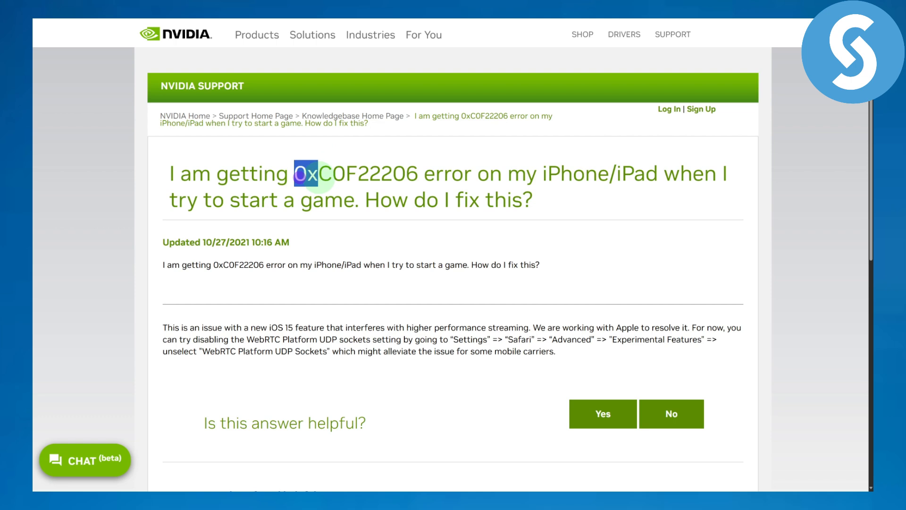
double_click(357, 174)
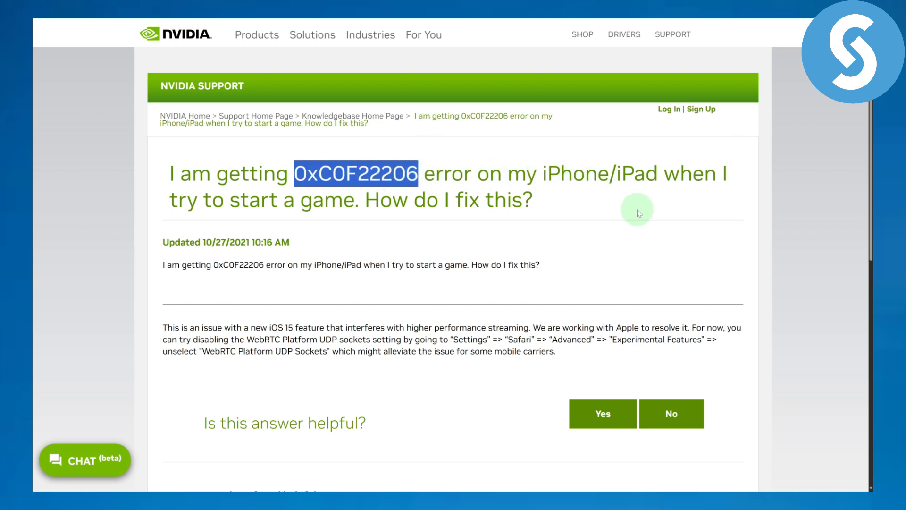
mouse_move(305, 234)
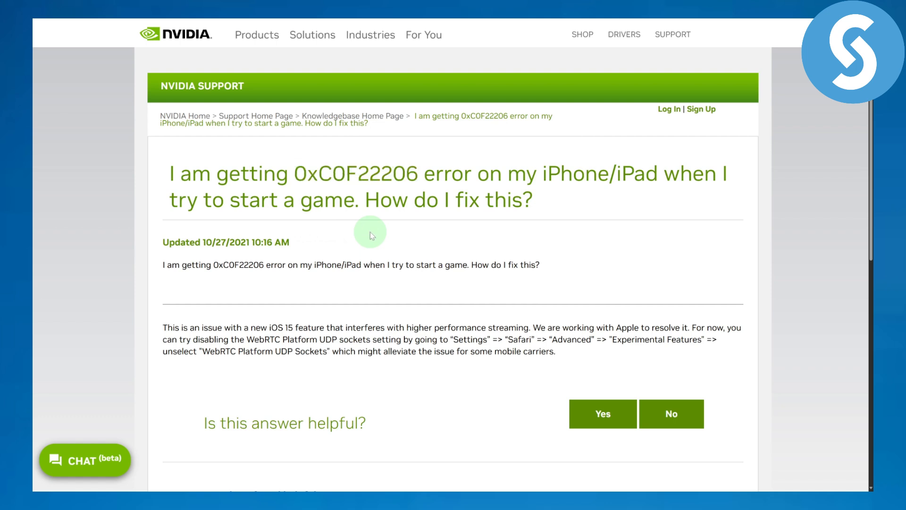
mouse_move(309, 261)
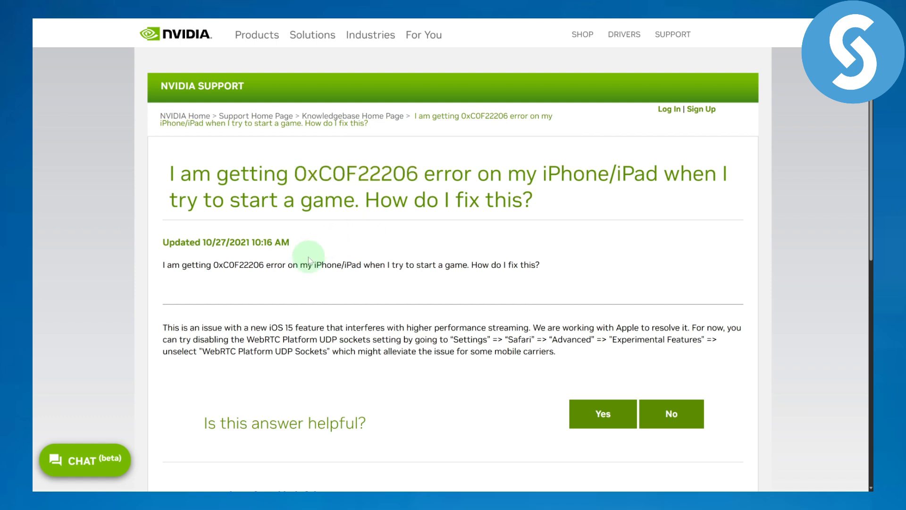
scroll(down, 3)
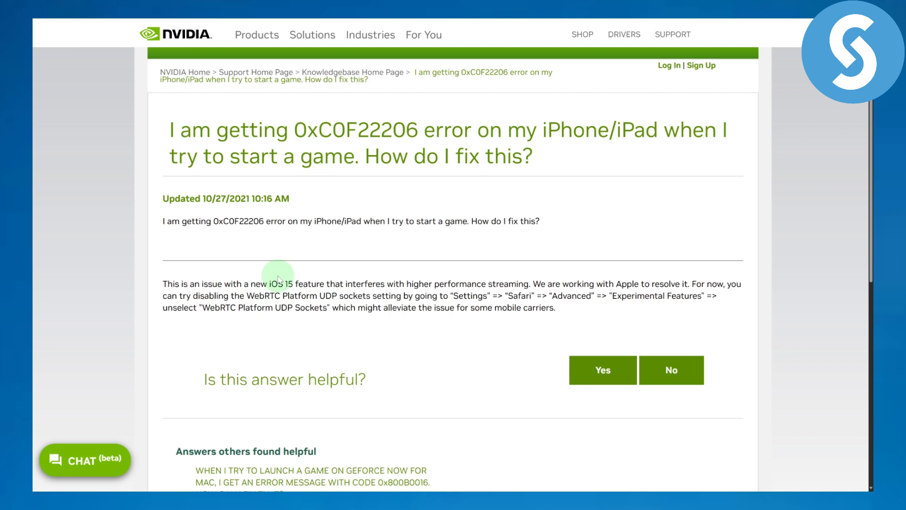
mouse_move(401, 288)
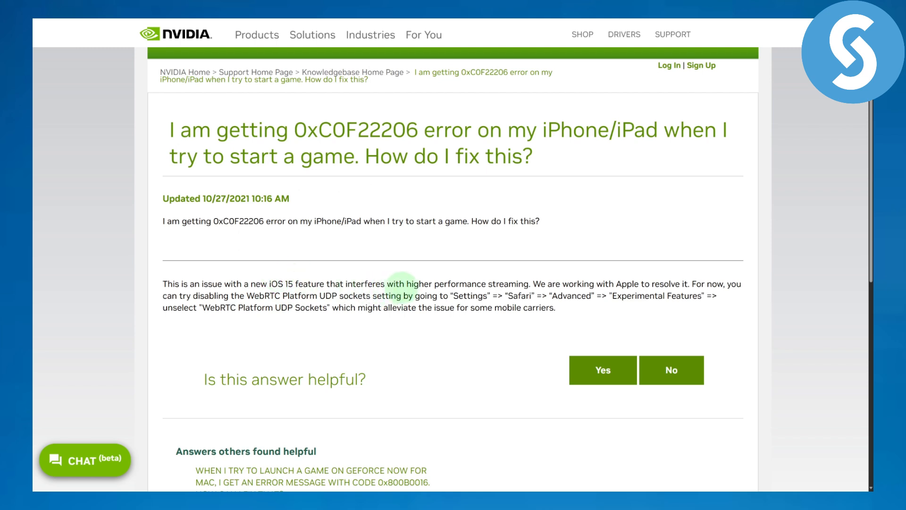
mouse_move(449, 280)
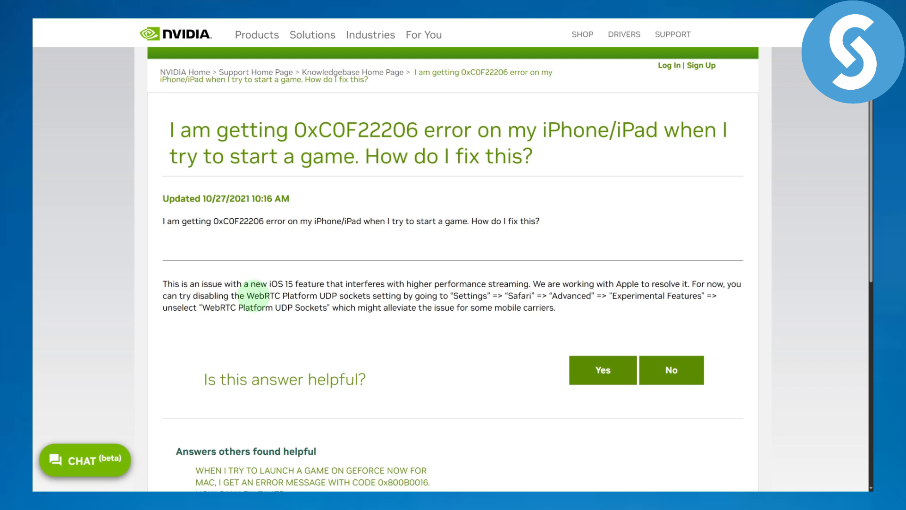
drag(247, 296, 375, 296)
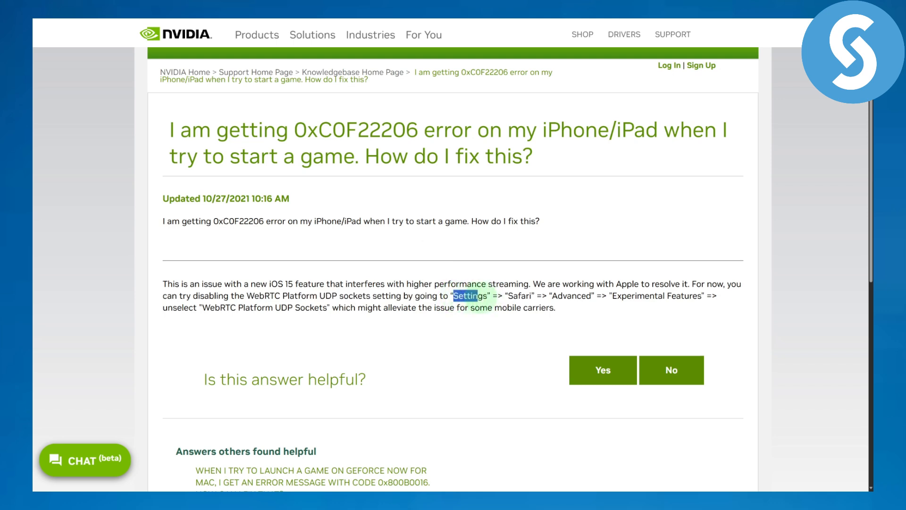
drag(458, 296, 532, 295)
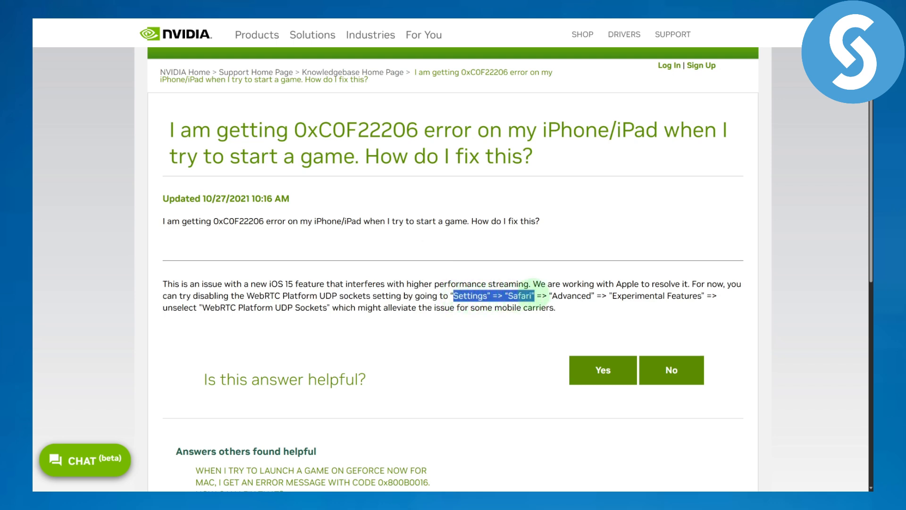